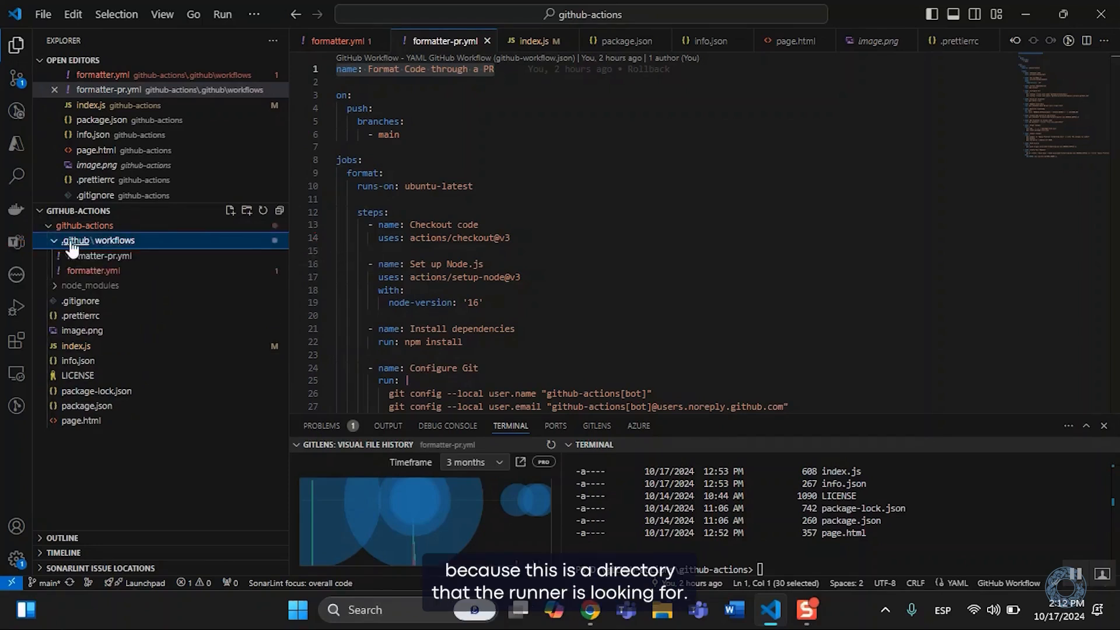
Open formatter.yml from .github/workflows in the editor
click(93, 270)
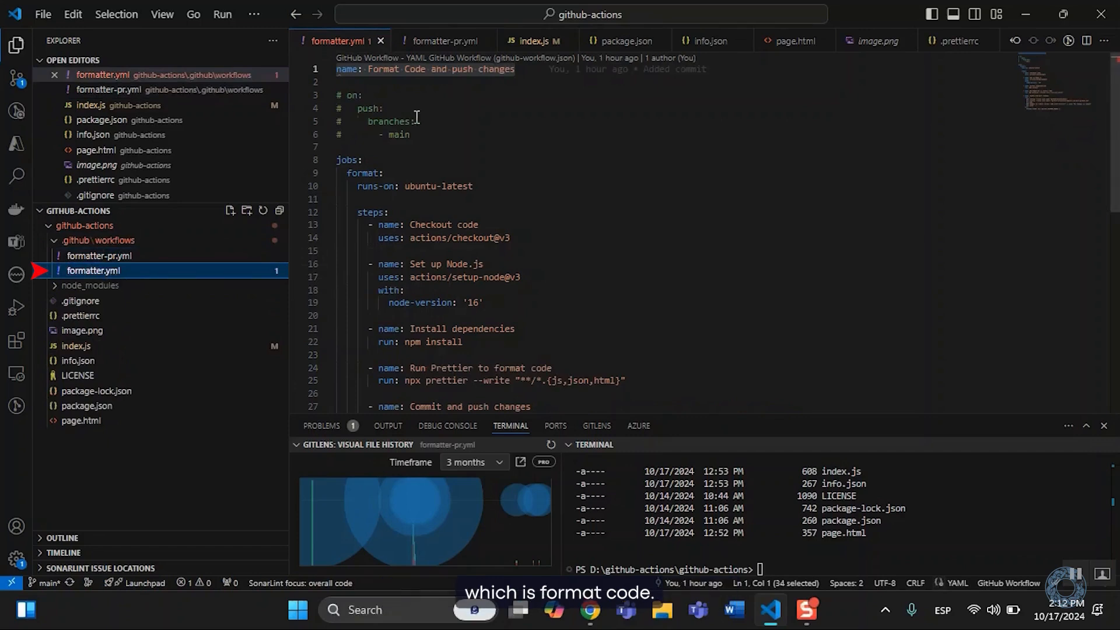
click(76, 346)
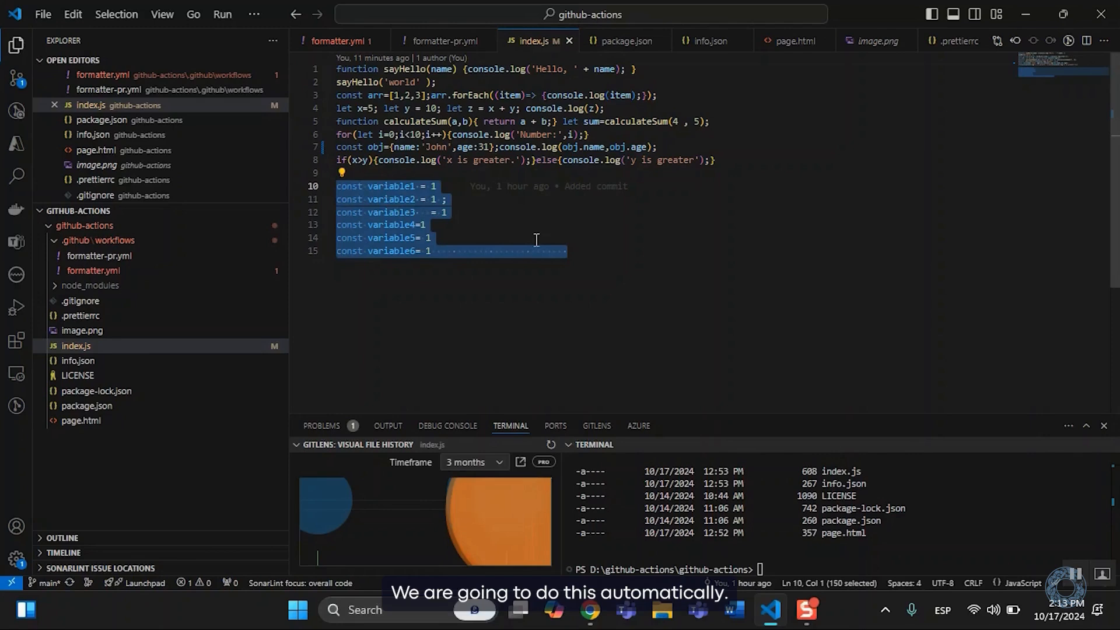
Switch to the index.js editor tab showing the unformatted JavaScript
click(443, 41)
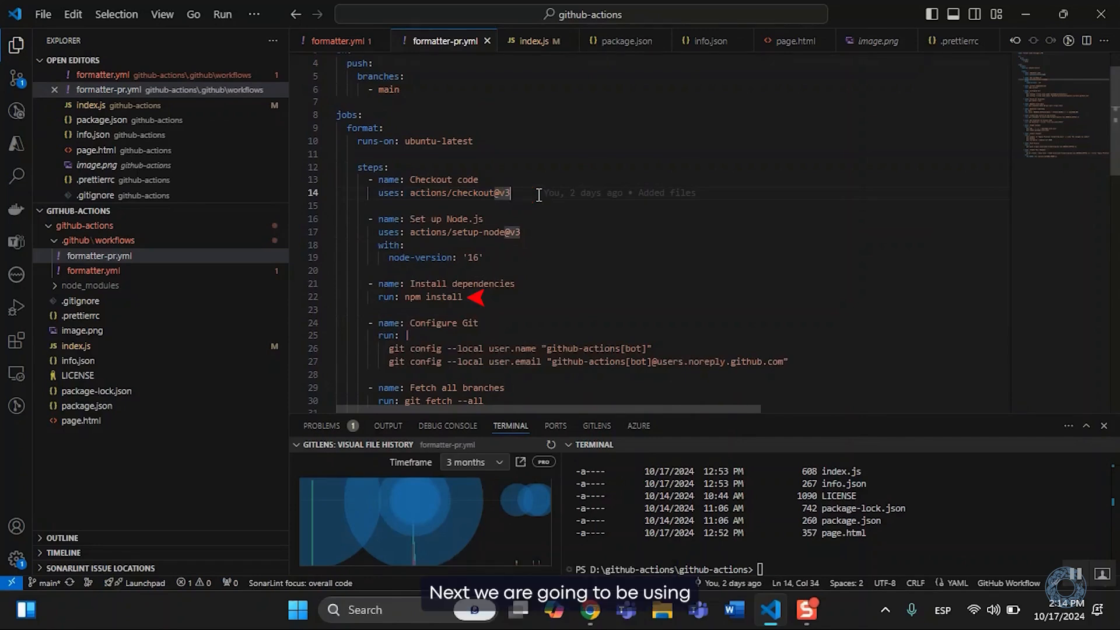
click(90, 284)
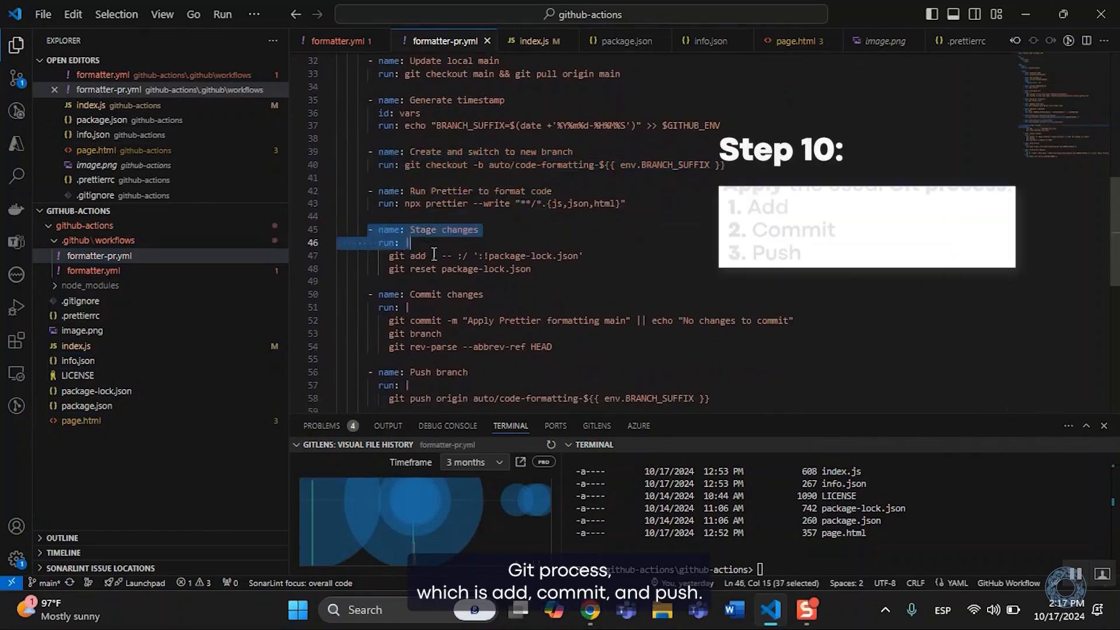
scroll(down, 3)
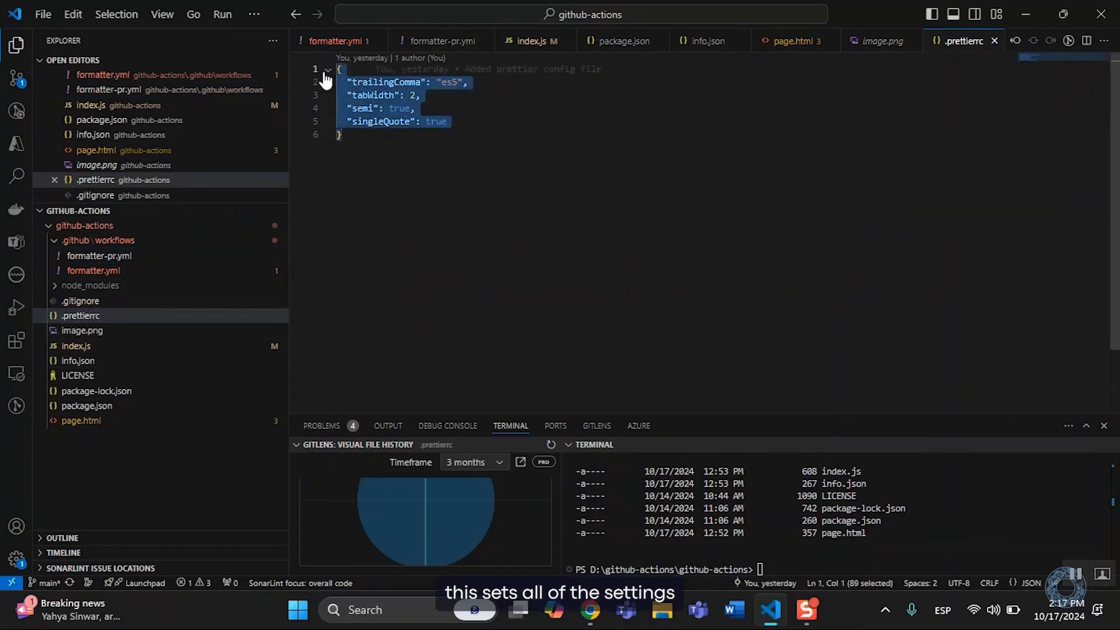
Bring up the .prettierrc file with the Prettier formatting settings
click(588, 609)
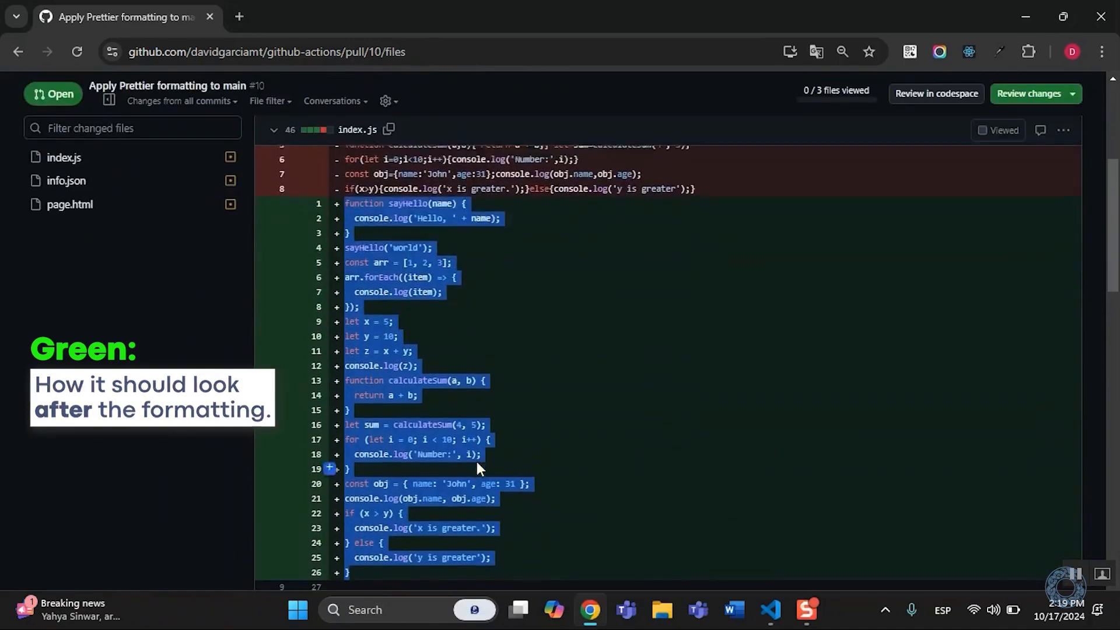
View the index.js diff in the pull request's Files changed list
click(770, 609)
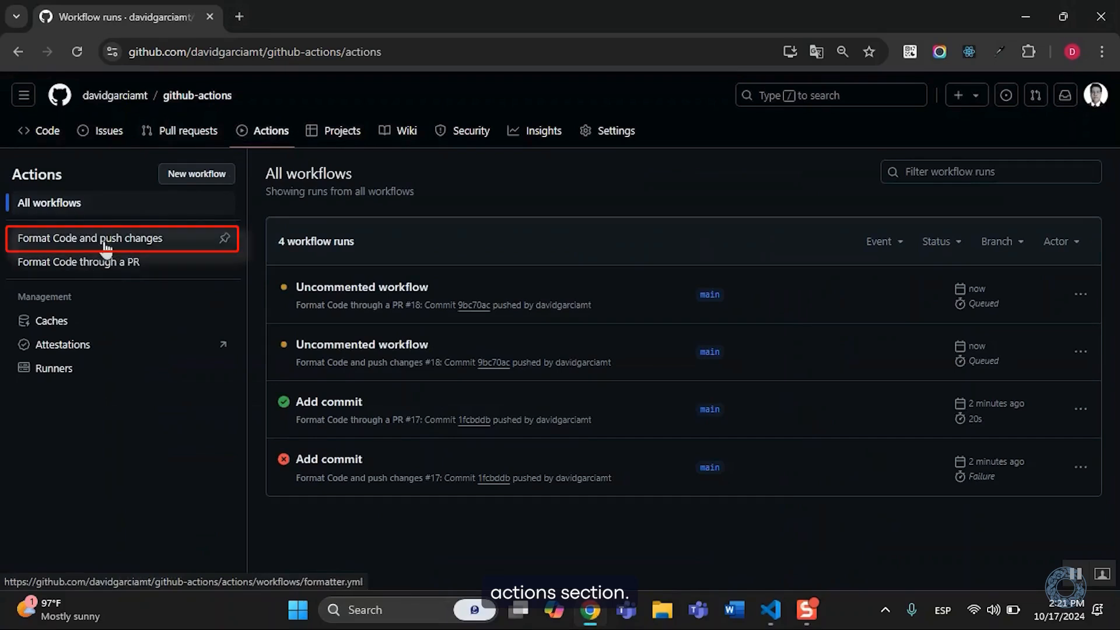
Select the 'Uncommented workflow' run under Format Code and push changes
click(362, 344)
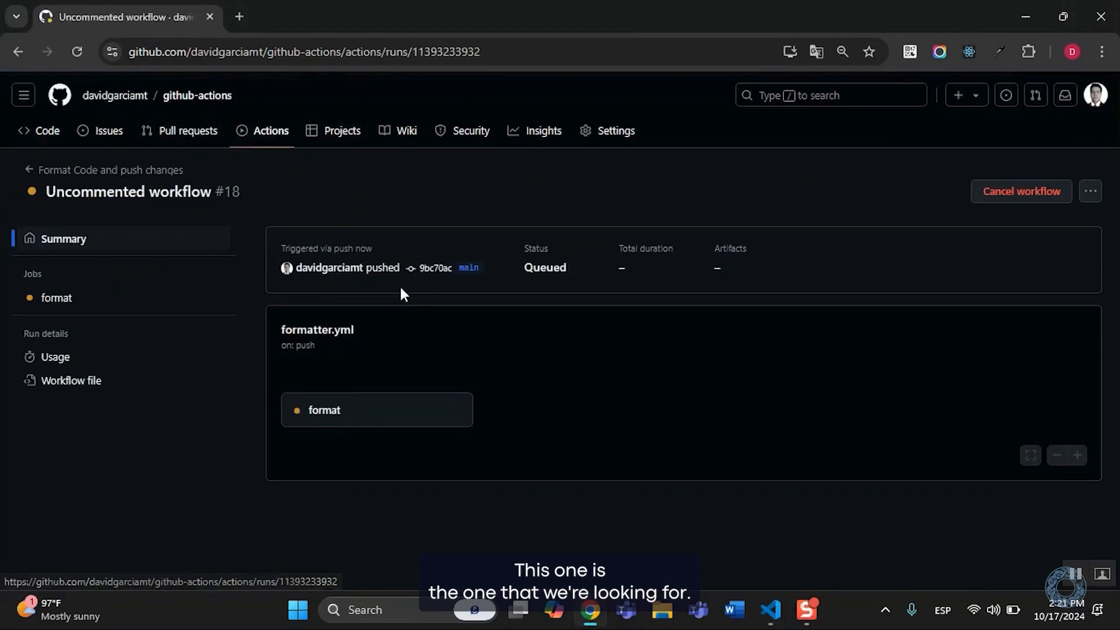
click(769, 609)
text(git pull origin m)
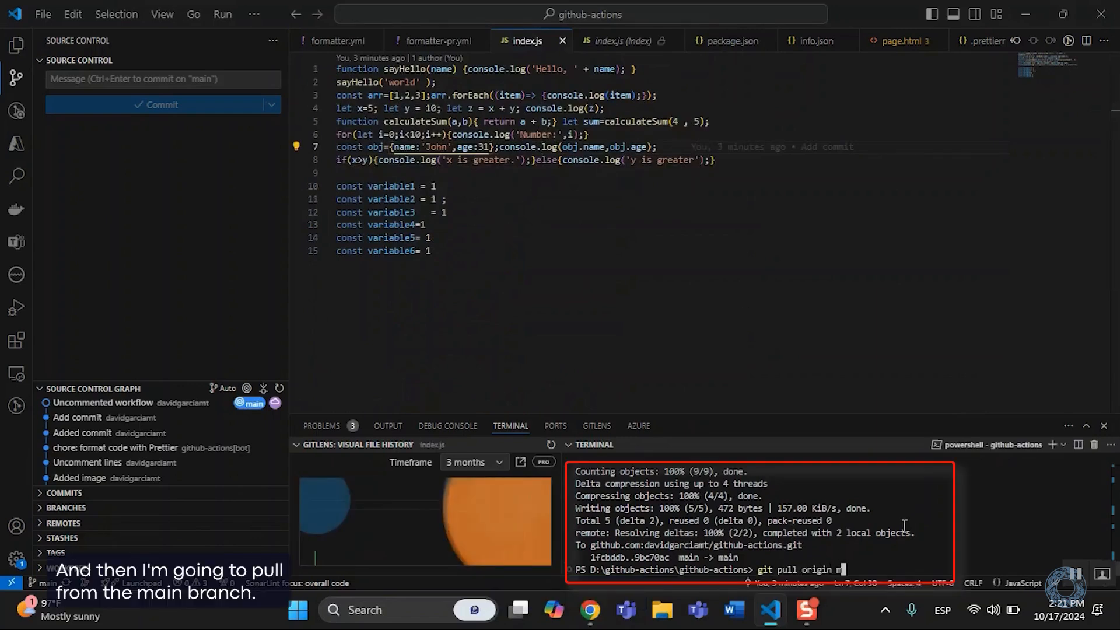
Run git pull origin main to bring in the bot's Prettier-formatted files
key(Return)
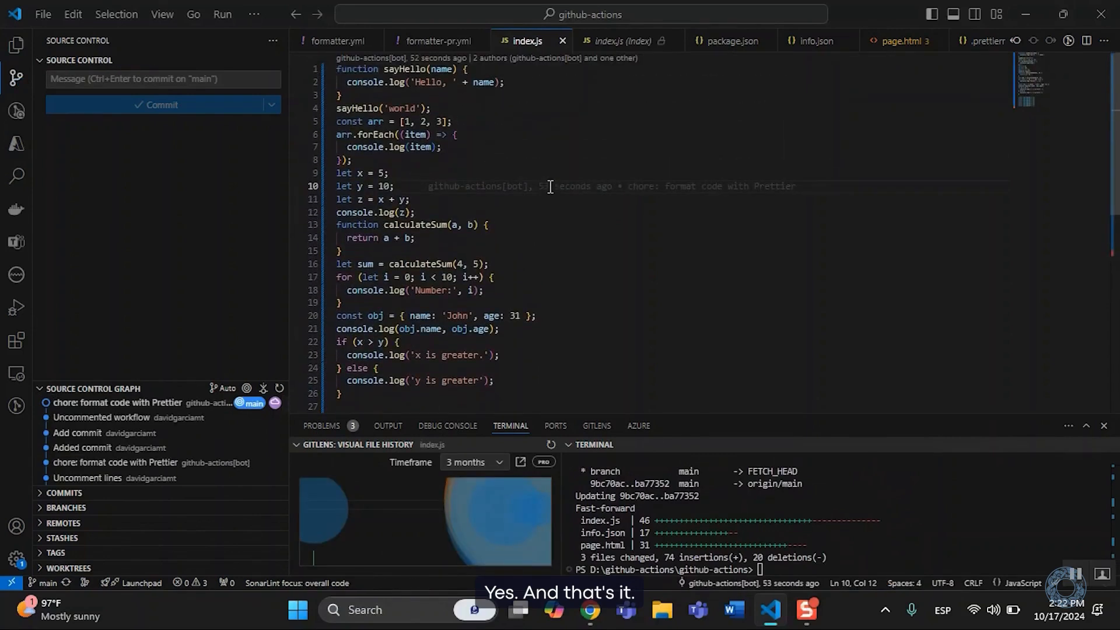